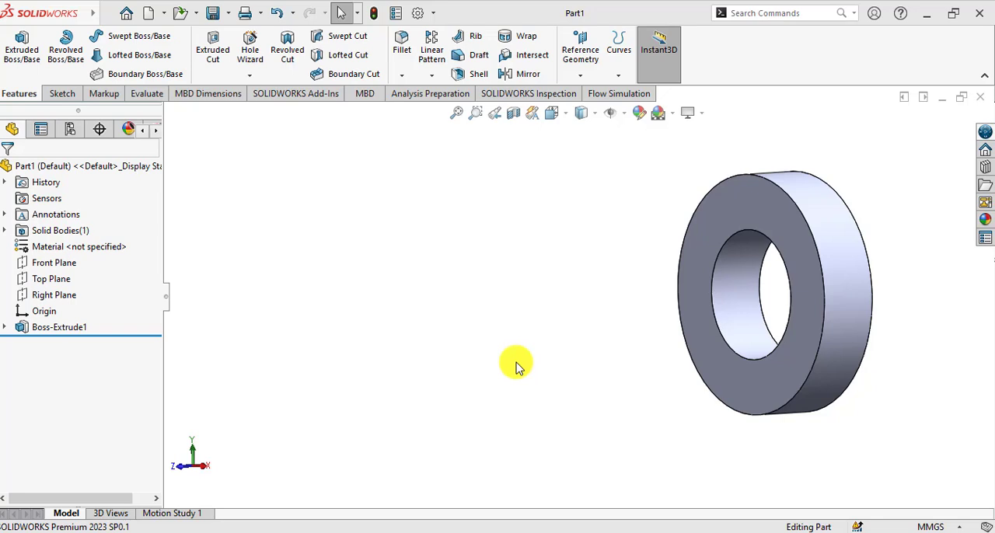
# Orbit the ring part to inspect it from several angles
pyautogui.moveTo(517, 366); pyautogui.dragTo(443, 344)
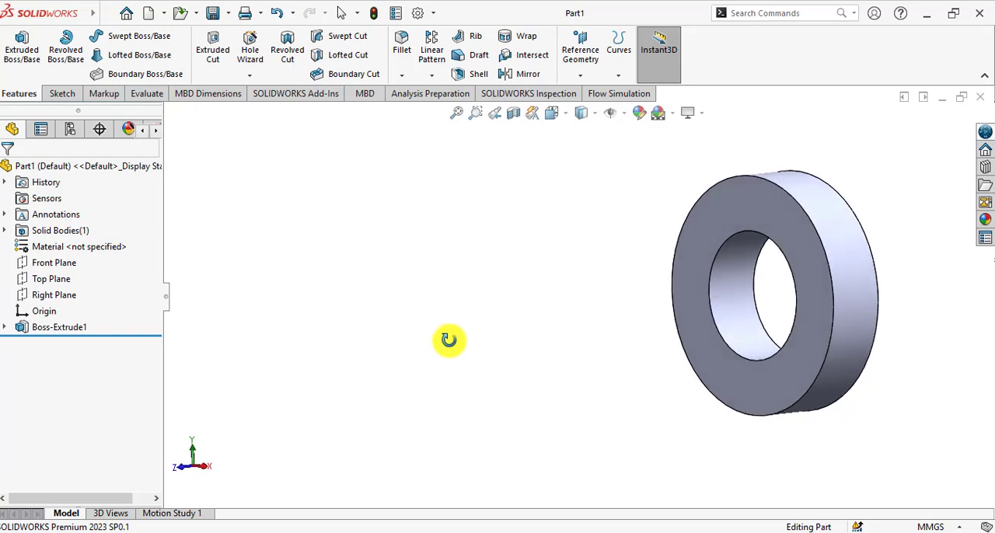
pyautogui.moveTo(450, 340); pyautogui.dragTo(534, 385)
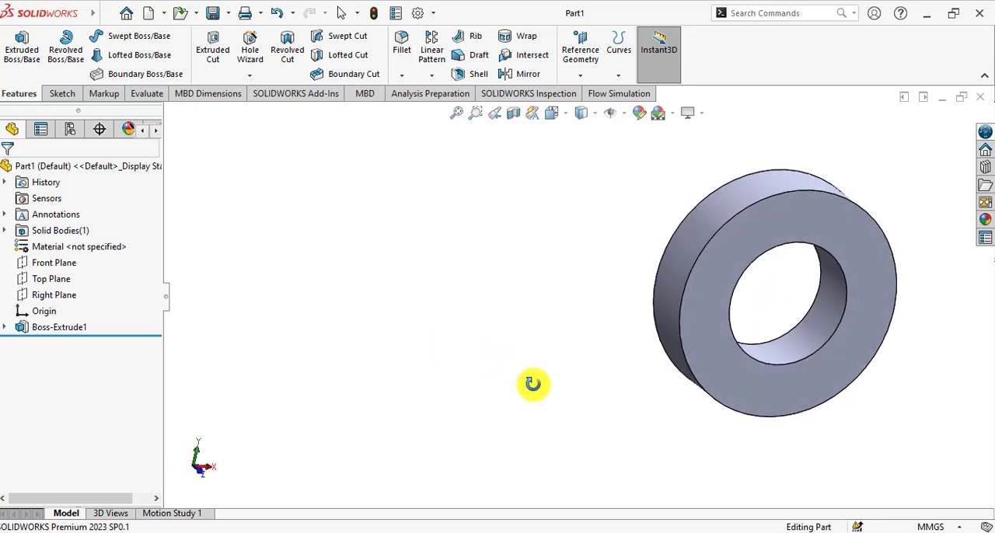
pyautogui.moveTo(533, 385); pyautogui.dragTo(492, 371)
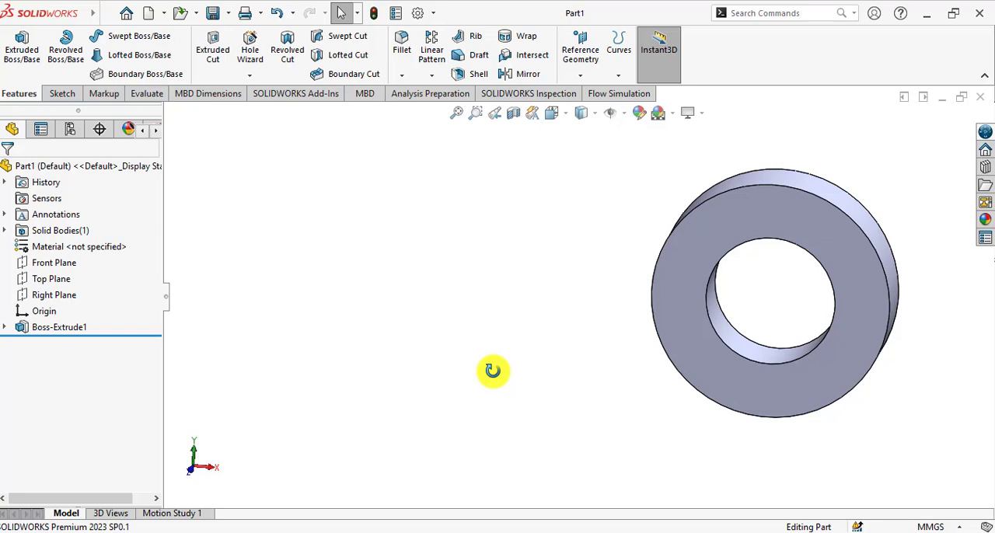
pyautogui.moveTo(487, 374)
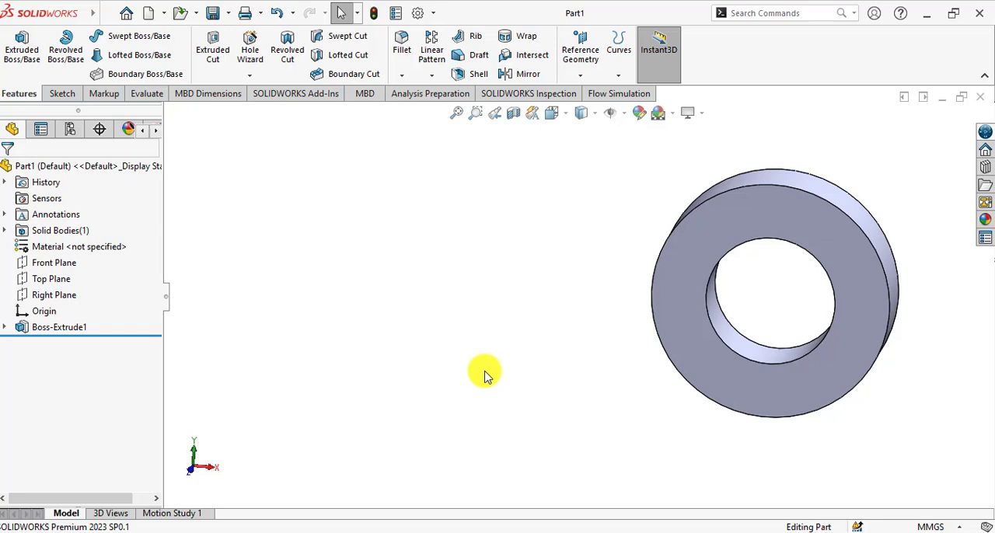
pyautogui.moveTo(482, 377); pyautogui.dragTo(439, 373)
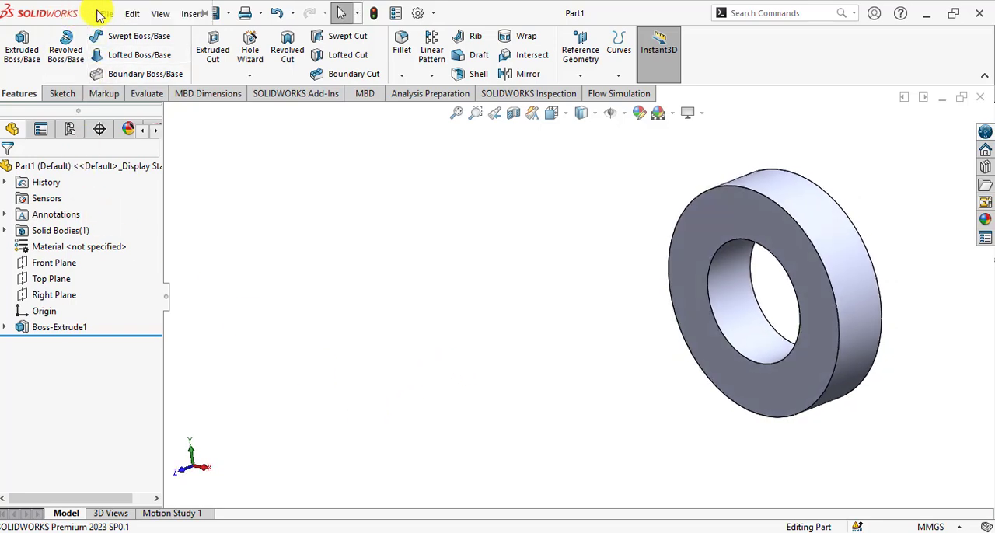
# Make a drawing from the ring part on an A4 (ANSI) landscape sheet
pyautogui.click(106, 13)
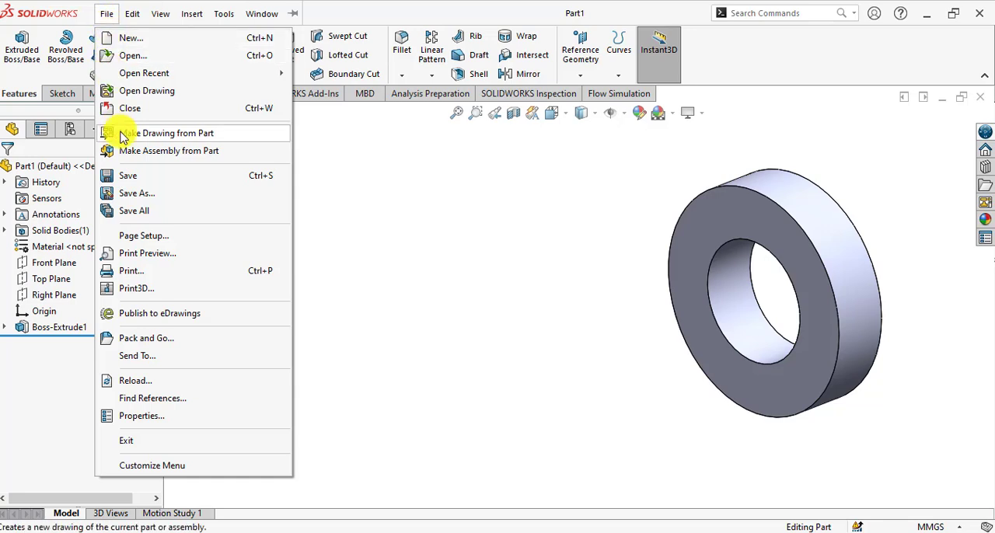
pyautogui.click(173, 133)
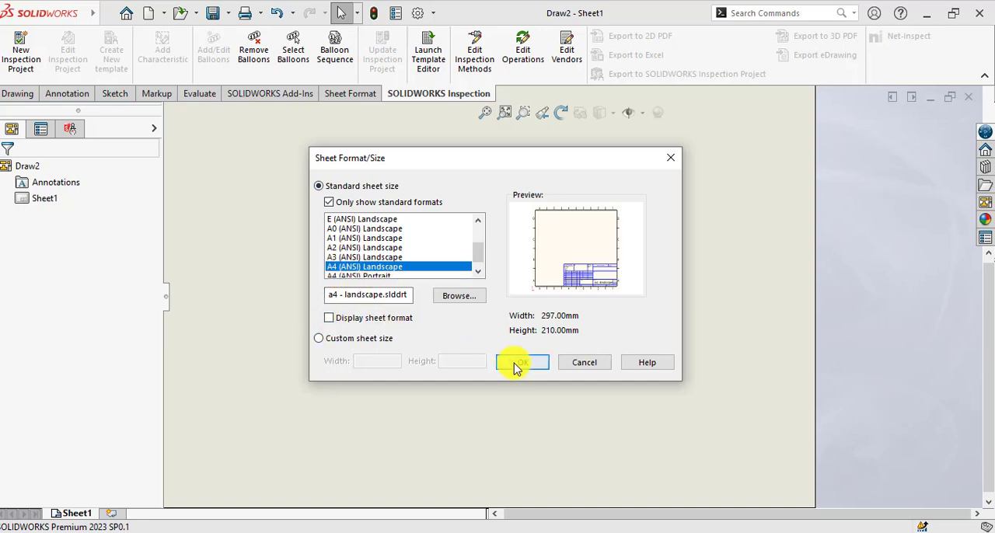
pyautogui.click(520, 362)
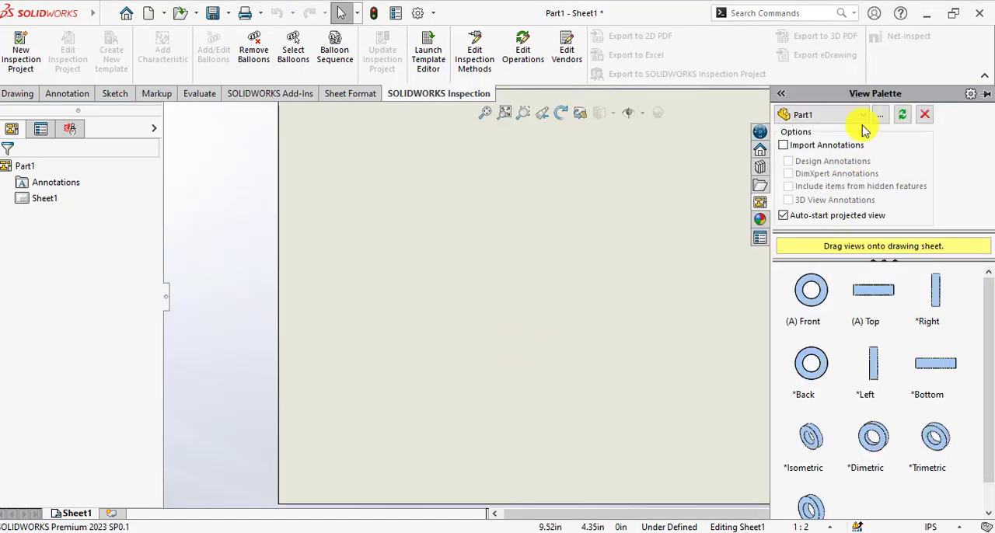
pyautogui.moveTo(784, 323)
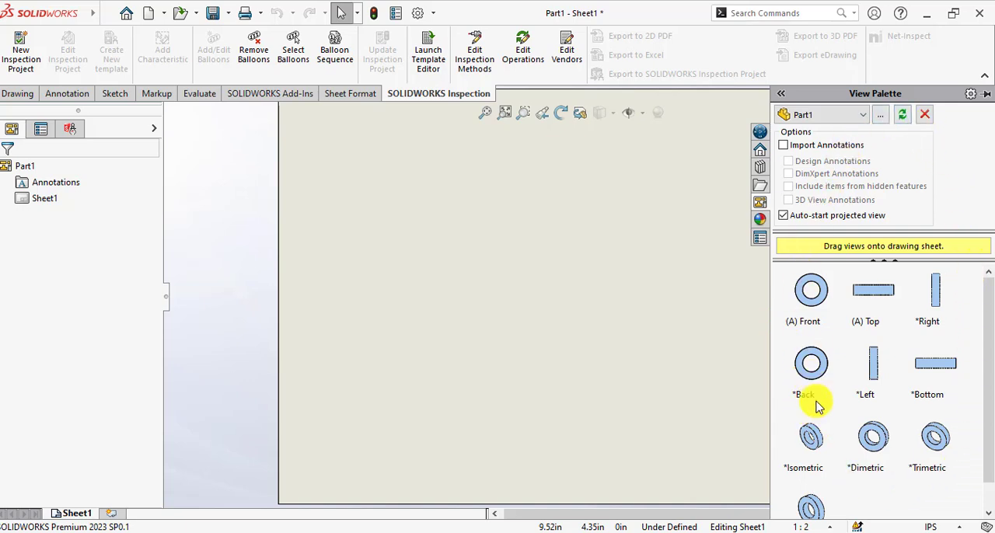
pyautogui.moveTo(893, 459)
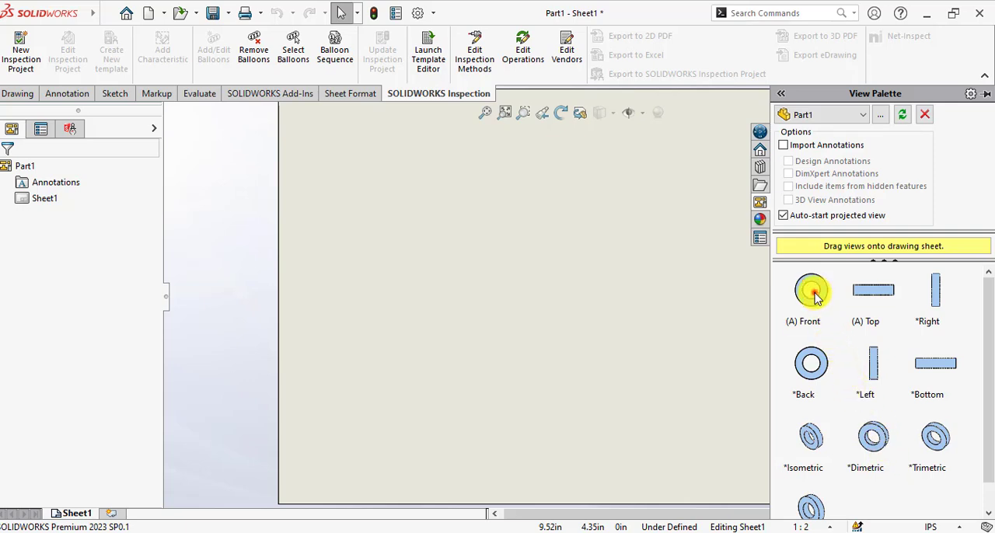
# Place the (A) Front view of the ring on the sheet as Drawing View1
pyautogui.moveTo(811, 290); pyautogui.dragTo(401, 282)
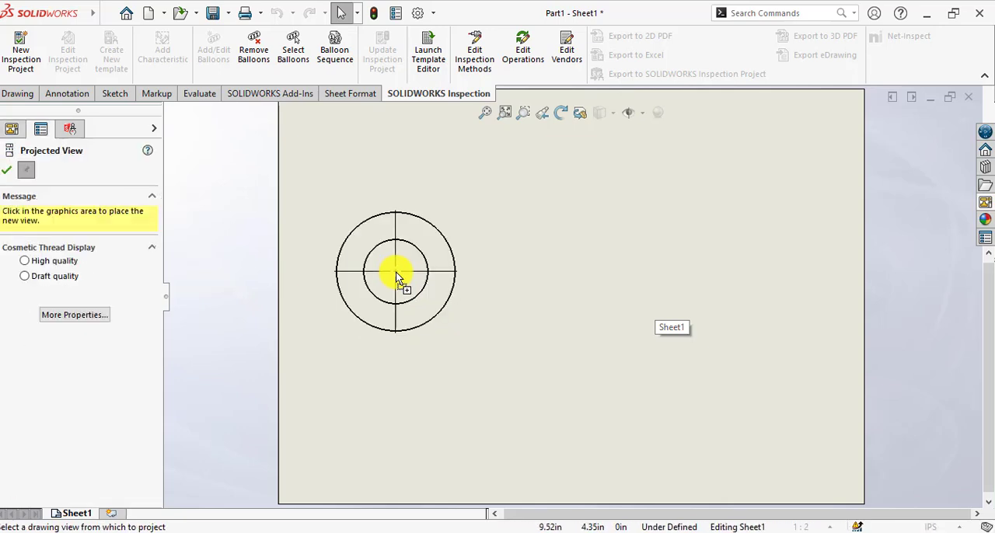
pyautogui.click(397, 272)
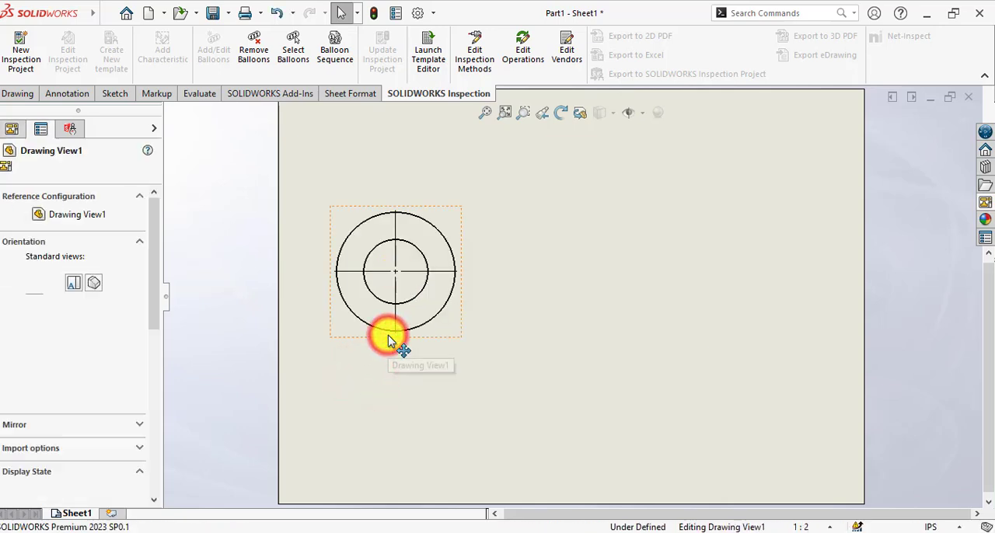
# Give Drawing View1 a custom 1:1 scale
pyautogui.scroll(-3)
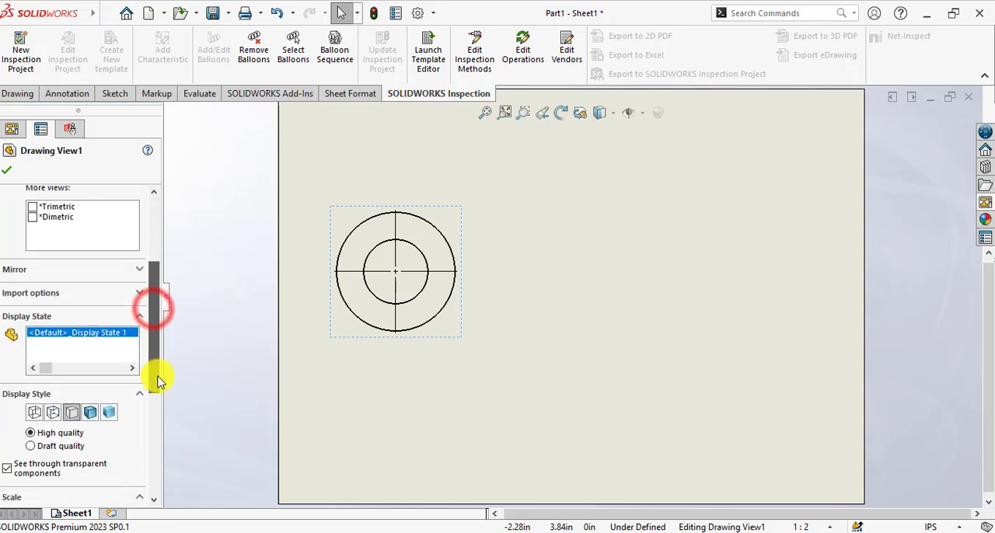
pyautogui.scroll(-3)
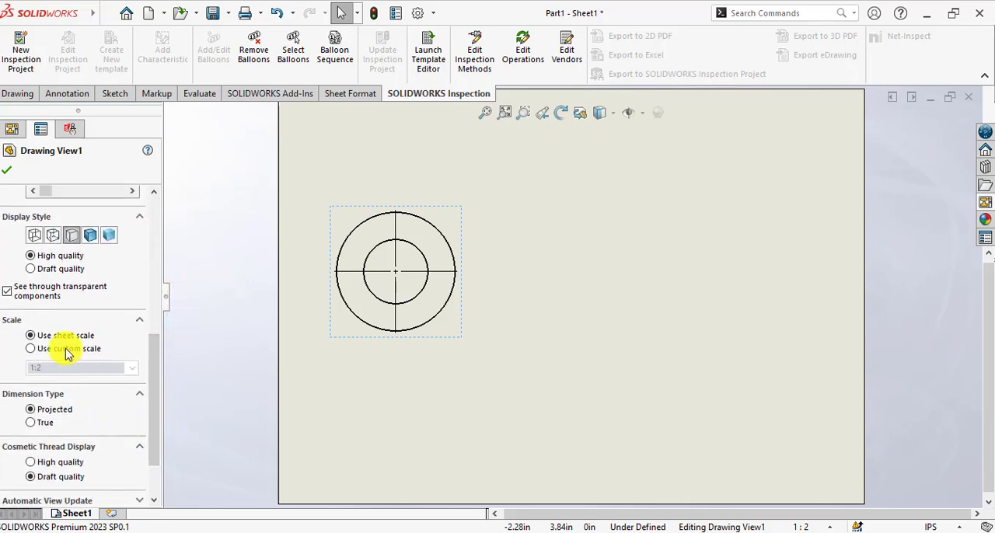
pyautogui.click(30, 348)
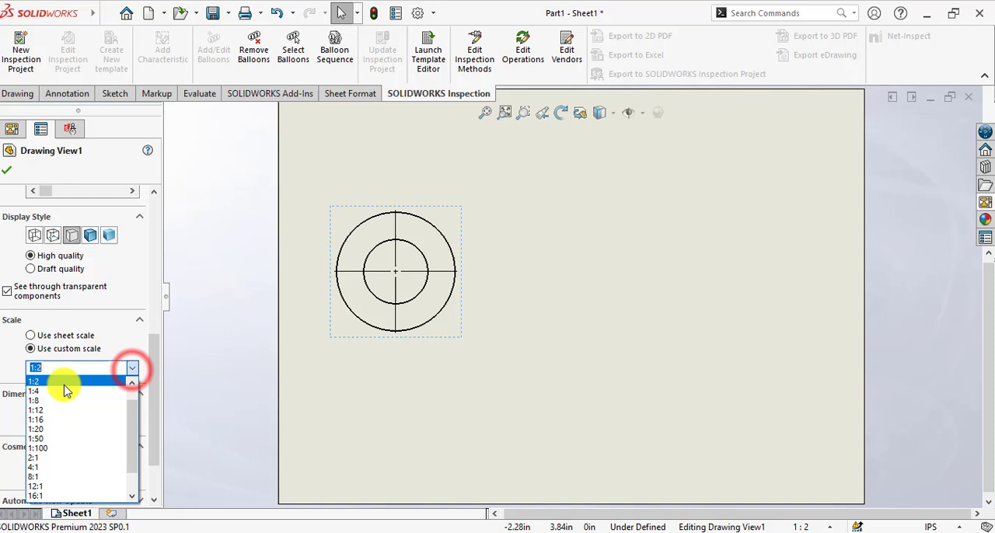
pyautogui.click(34, 381)
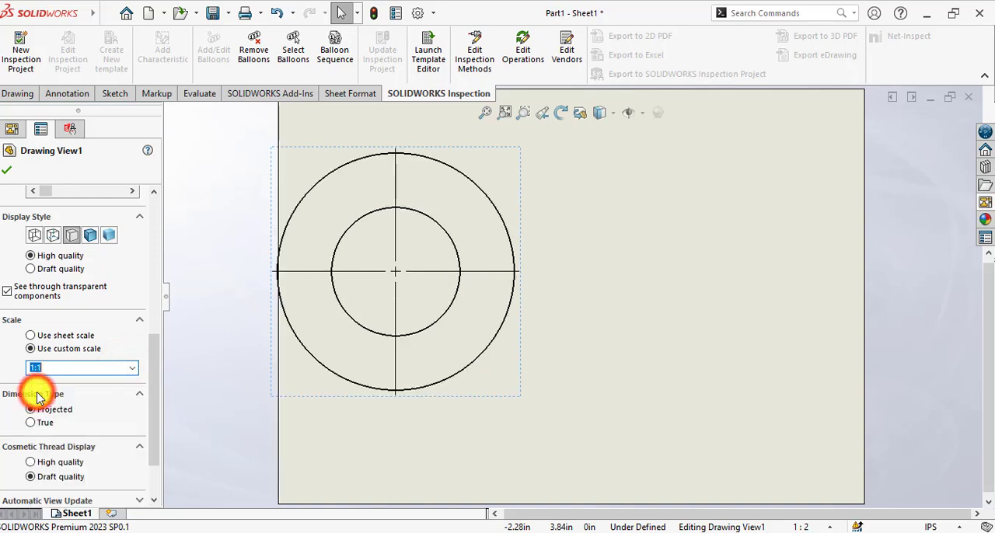
pyautogui.click(6, 170)
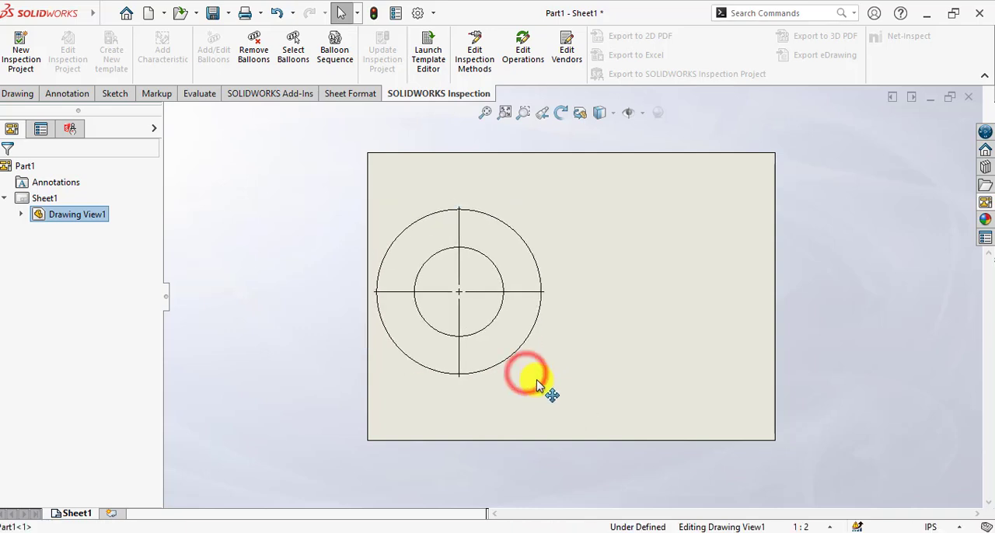
# Nudge the front view slightly right and switch to the Drawing tools
pyautogui.moveTo(529, 373); pyautogui.dragTo(544, 381)
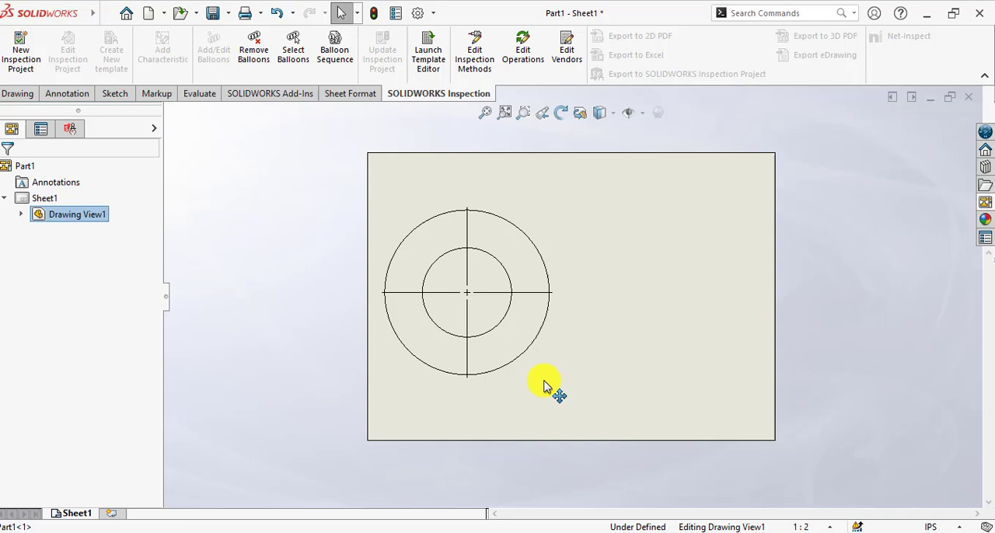
pyautogui.click(466, 294)
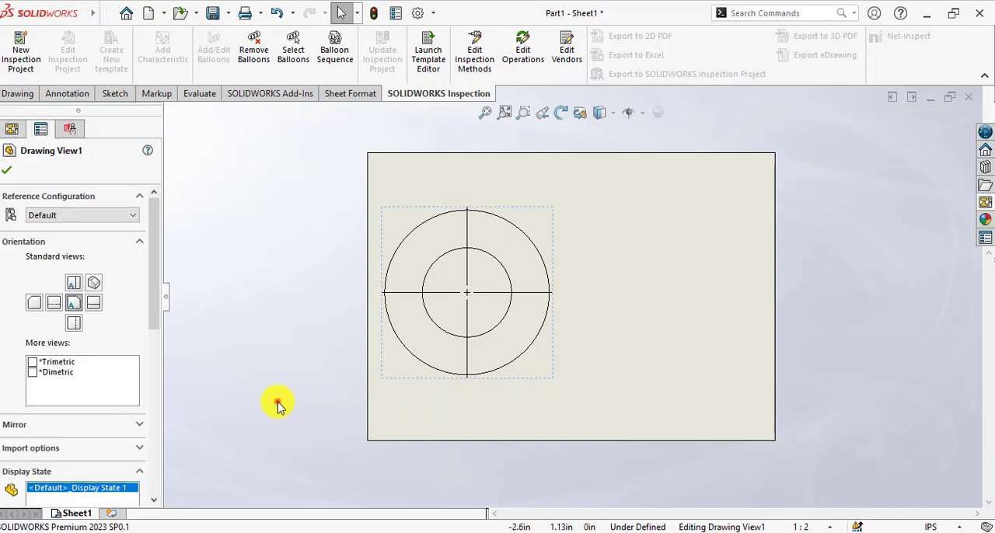
pyautogui.click(7, 169)
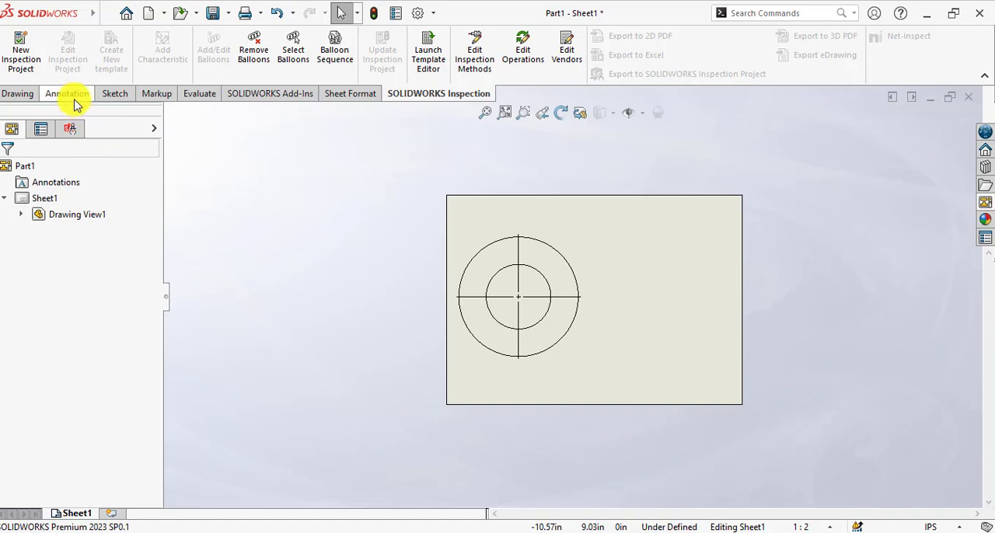
pyautogui.click(67, 94)
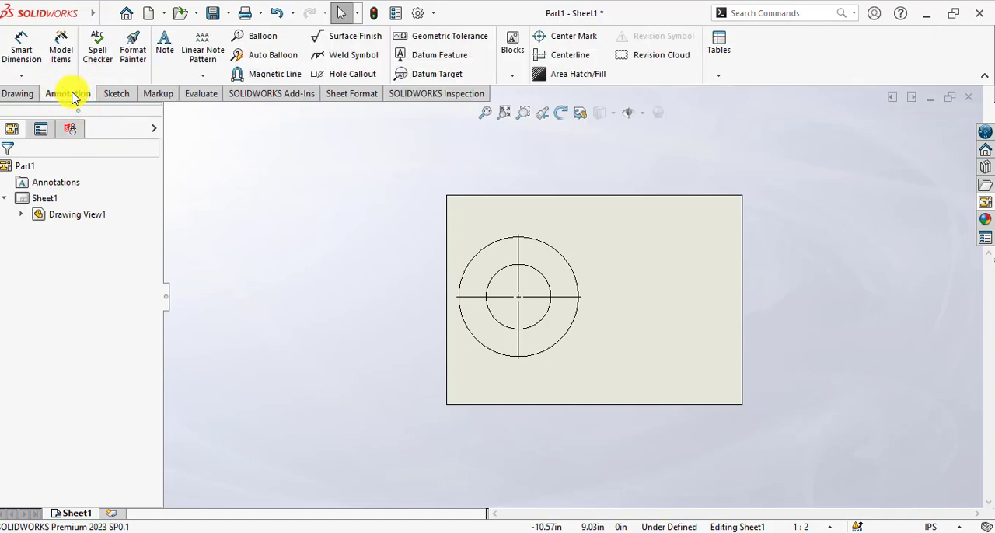
pyautogui.click(17, 93)
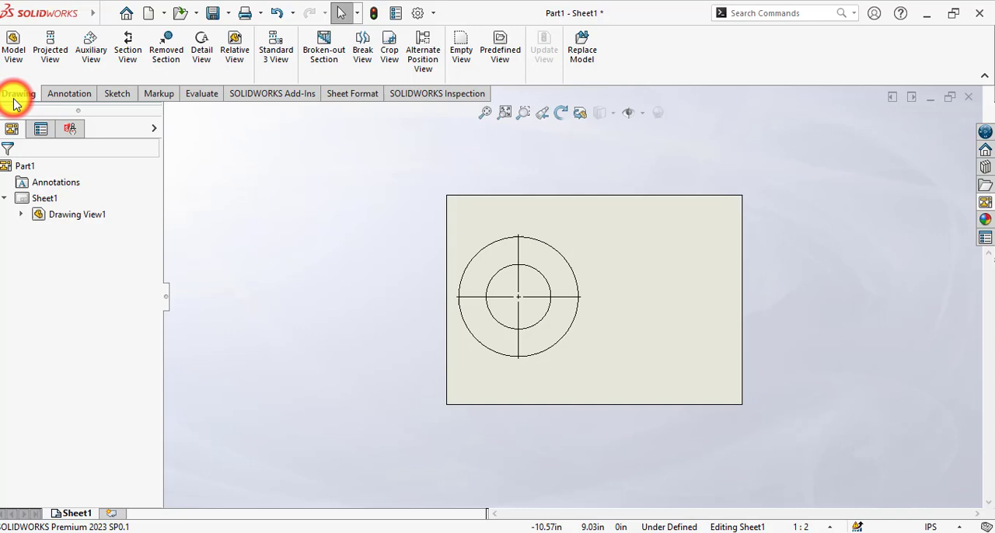
pyautogui.moveTo(128, 47)
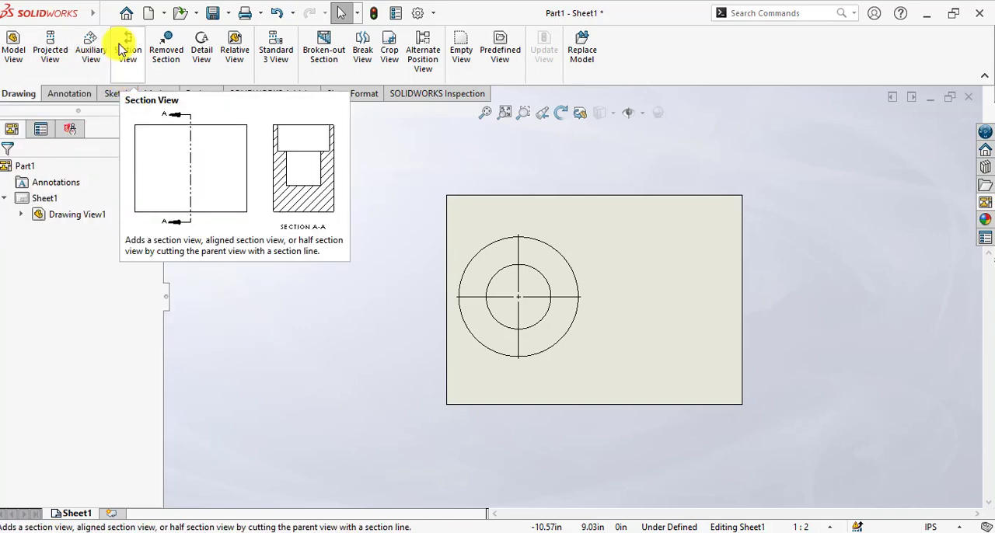
# Create Section View A-A through the ring centre, placed right of the front view
pyautogui.click(128, 44)
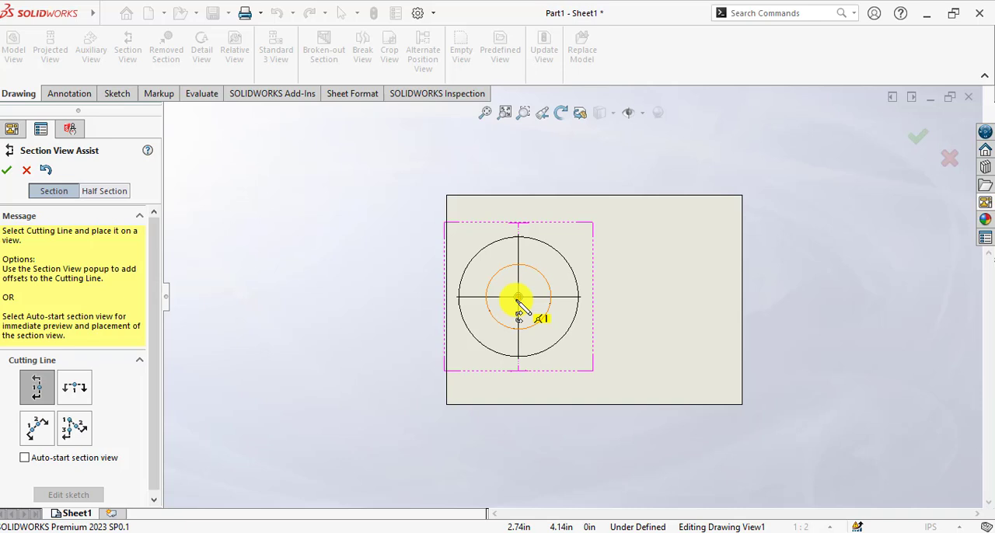
pyautogui.click(519, 299)
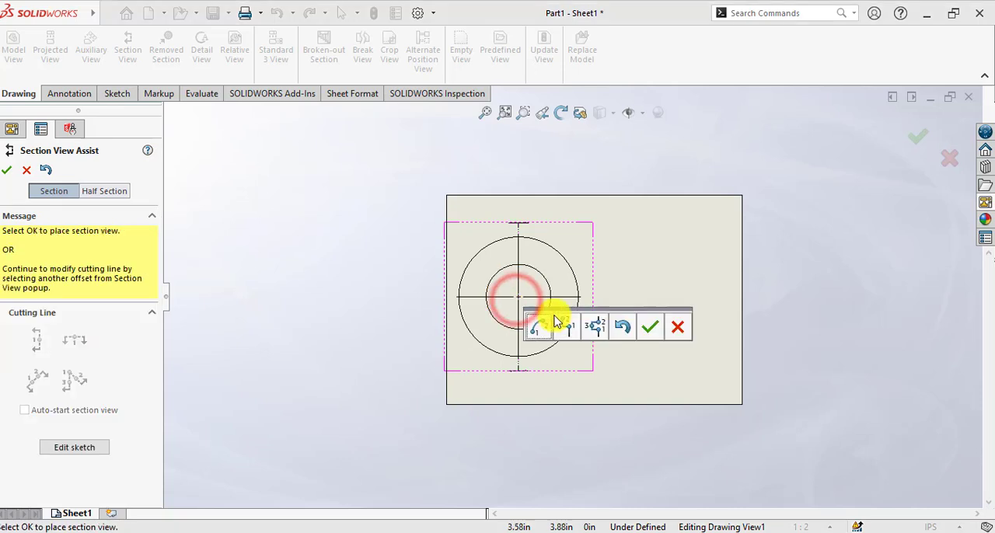
pyautogui.click(650, 327)
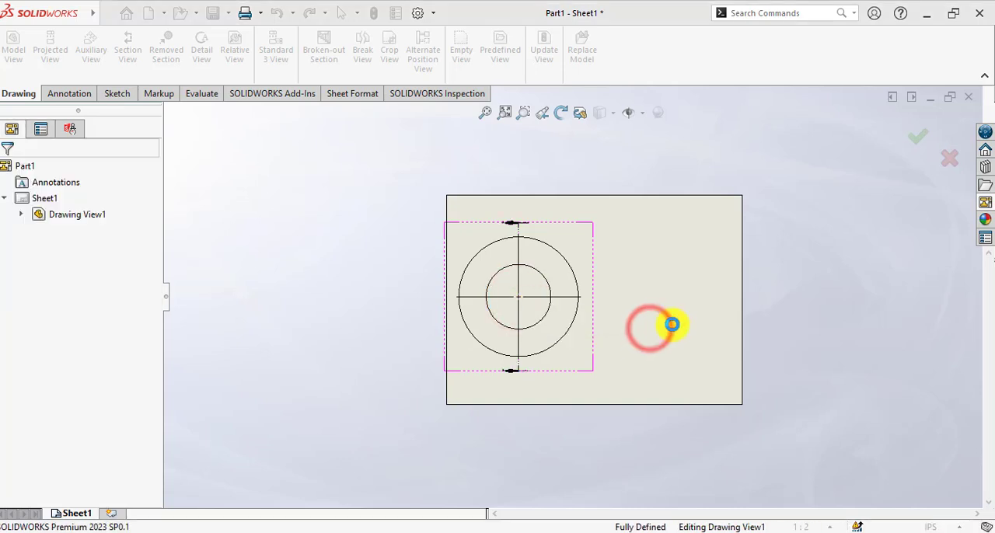
pyautogui.click(671, 325)
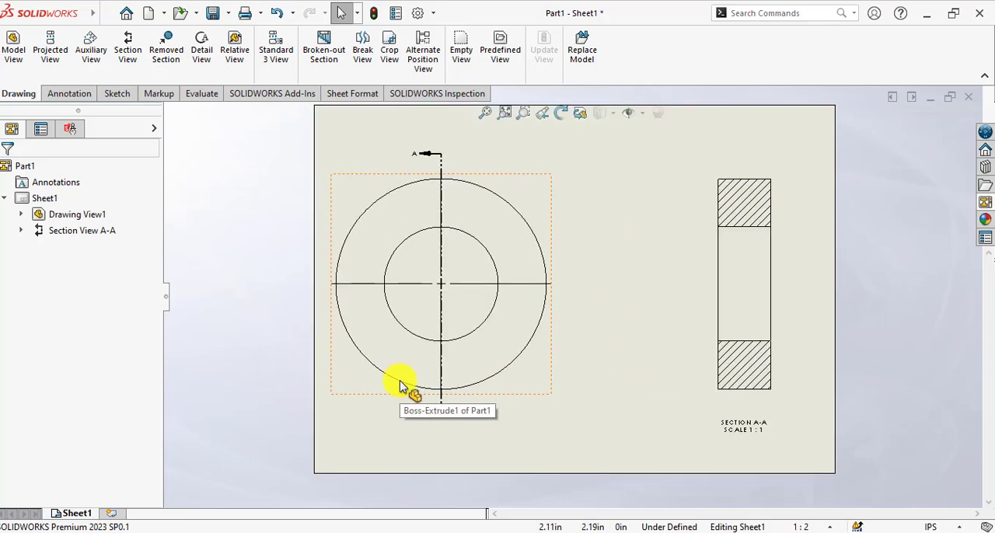
pyautogui.moveTo(525, 381)
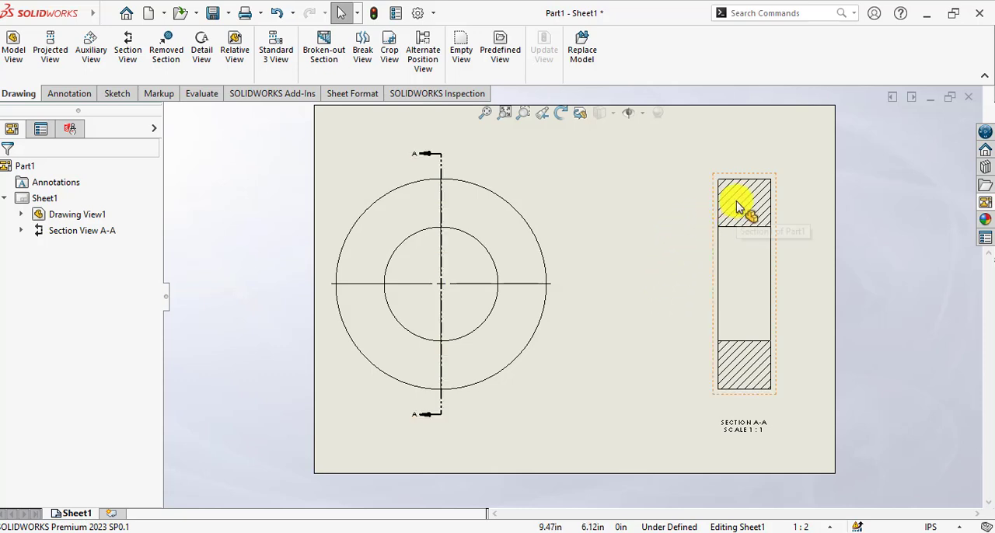
pyautogui.moveTo(735, 386)
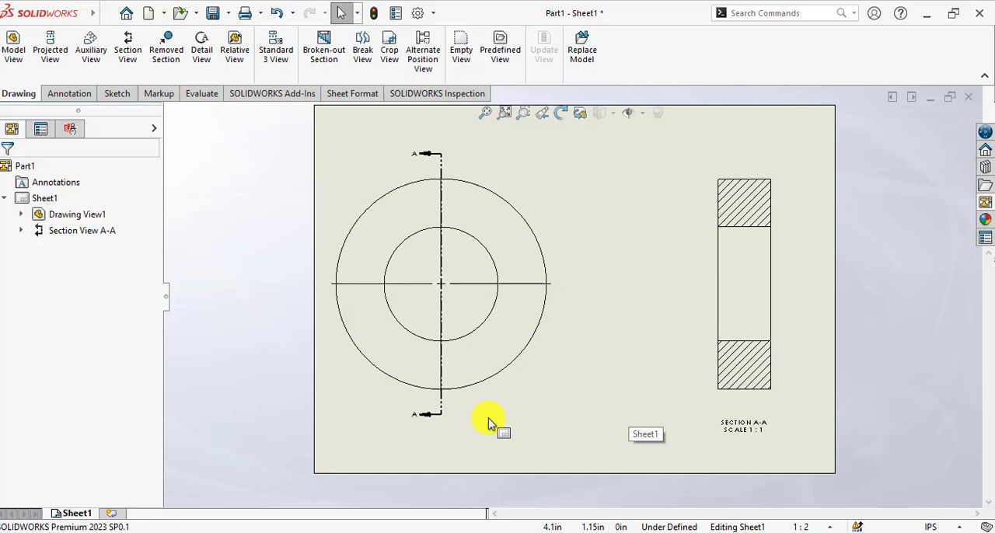
# Open the Area Hatch/Fill properties for Section View A-A's hatched regions
pyautogui.click(377, 346)
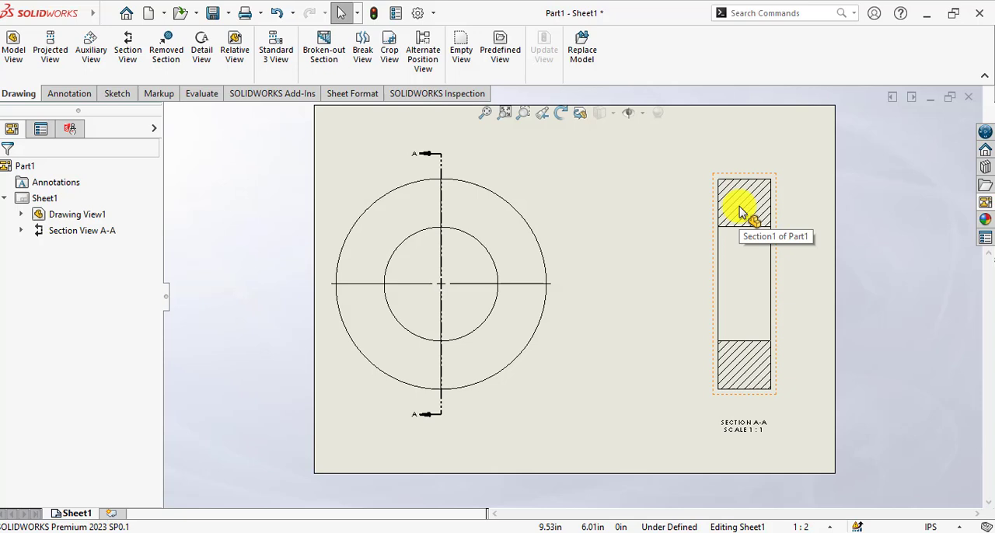
pyautogui.moveTo(737, 198)
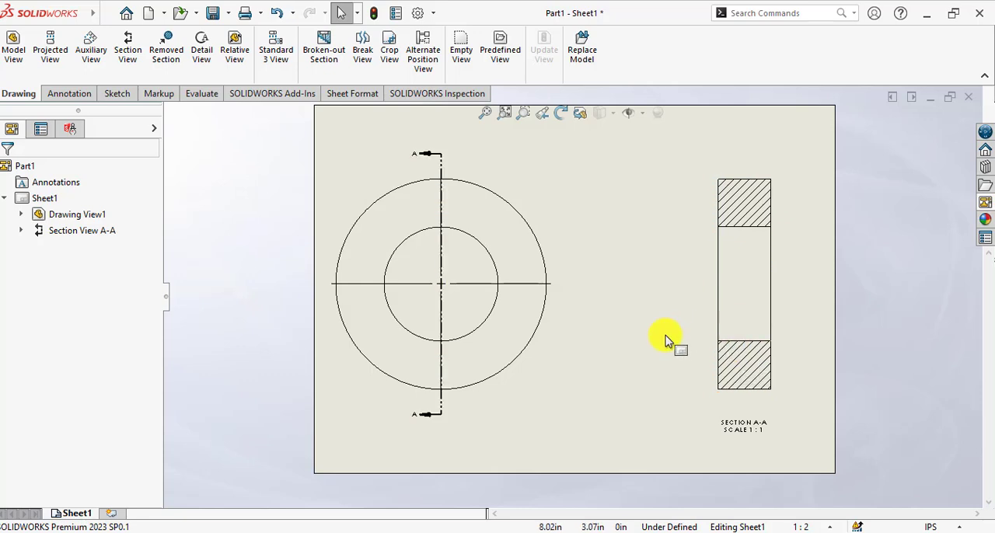
pyautogui.click(744, 357)
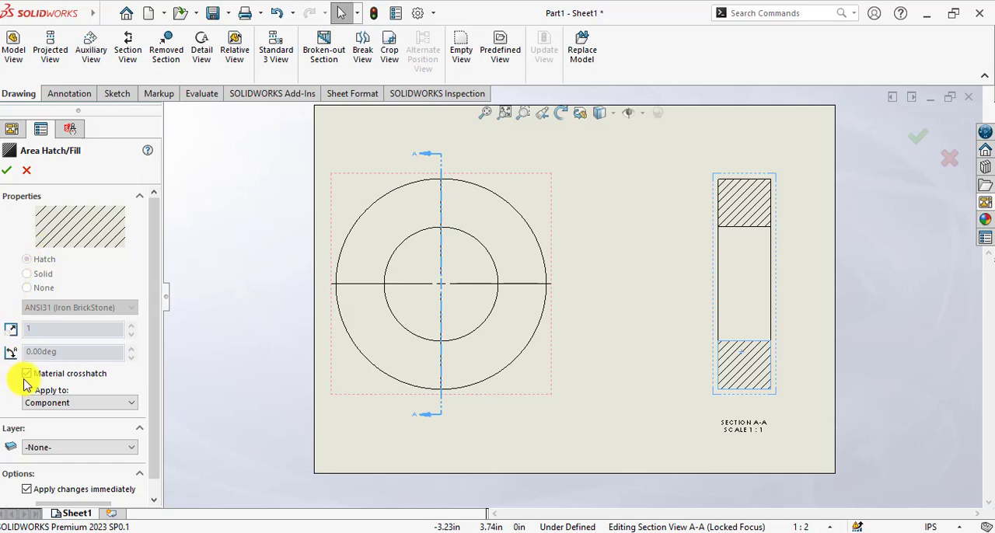
# Turn off Material crosshatch for the section hatch
pyautogui.click(26, 374)
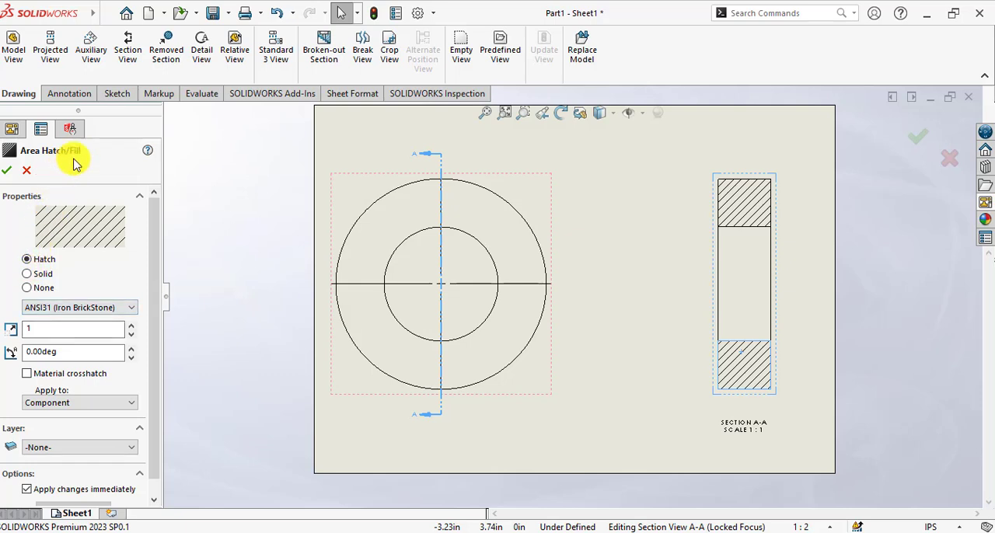
pyautogui.moveTo(84, 273)
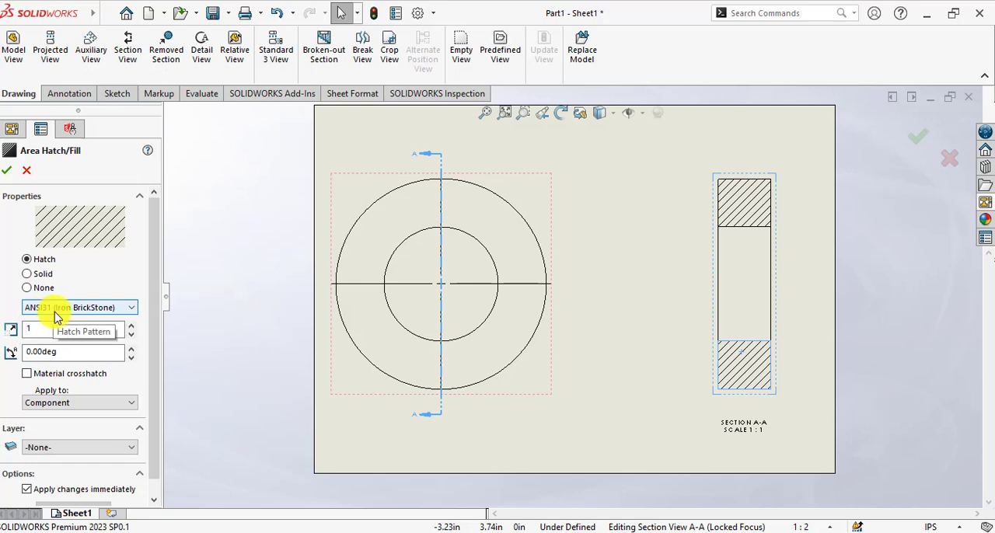
# Change the section hatch pattern from ANSI31 to Box Steel
pyautogui.click(129, 307)
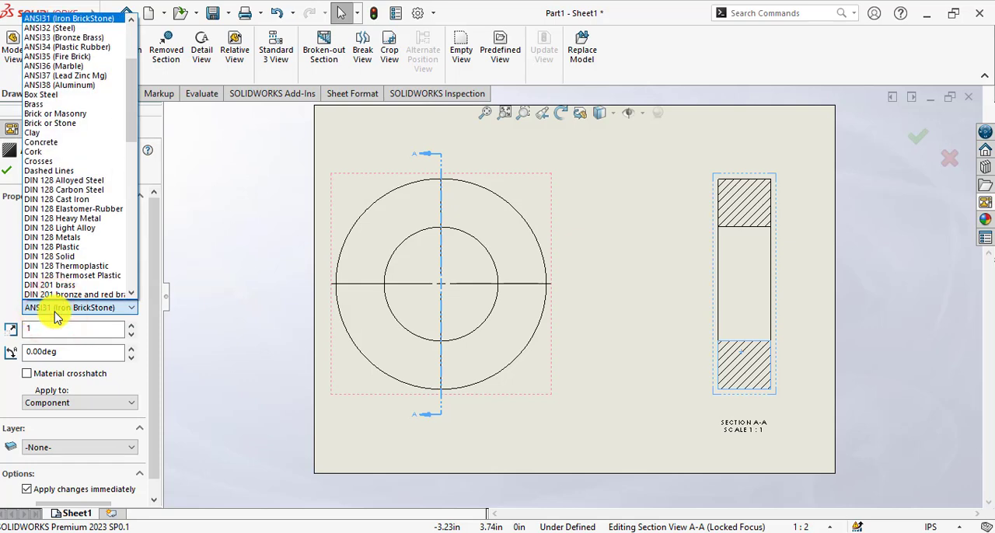
pyautogui.moveTo(43, 94)
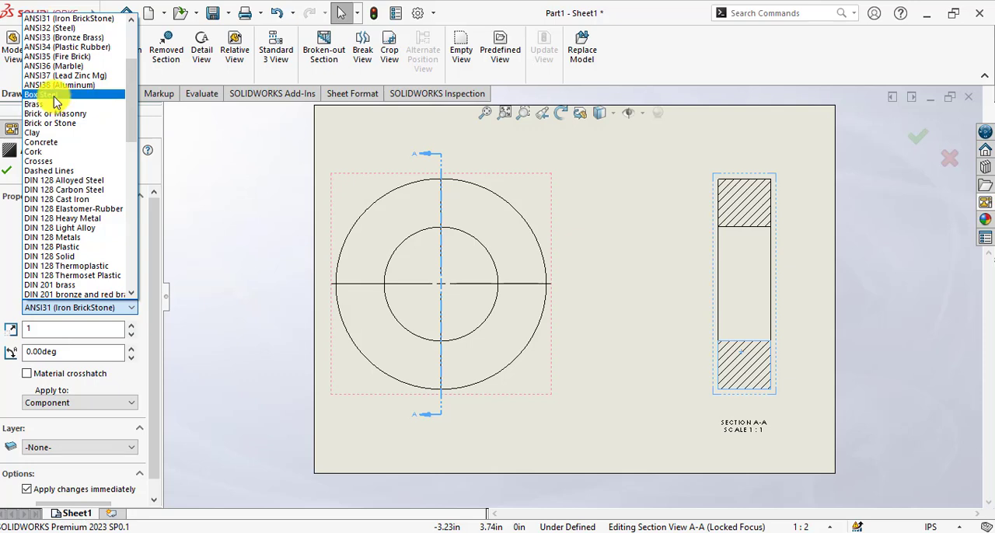
pyautogui.click(43, 94)
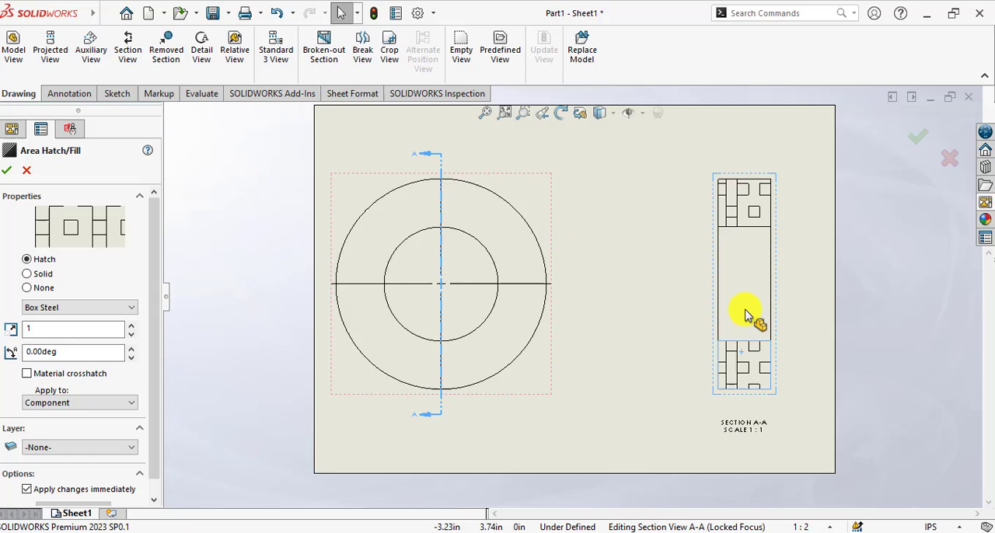
pyautogui.moveTo(746, 218)
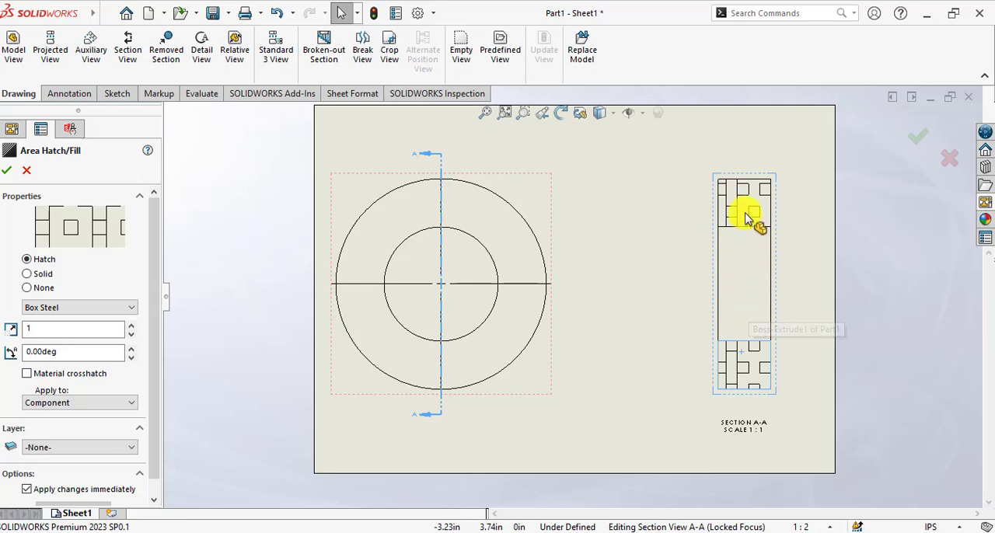
pyautogui.moveTo(729, 299)
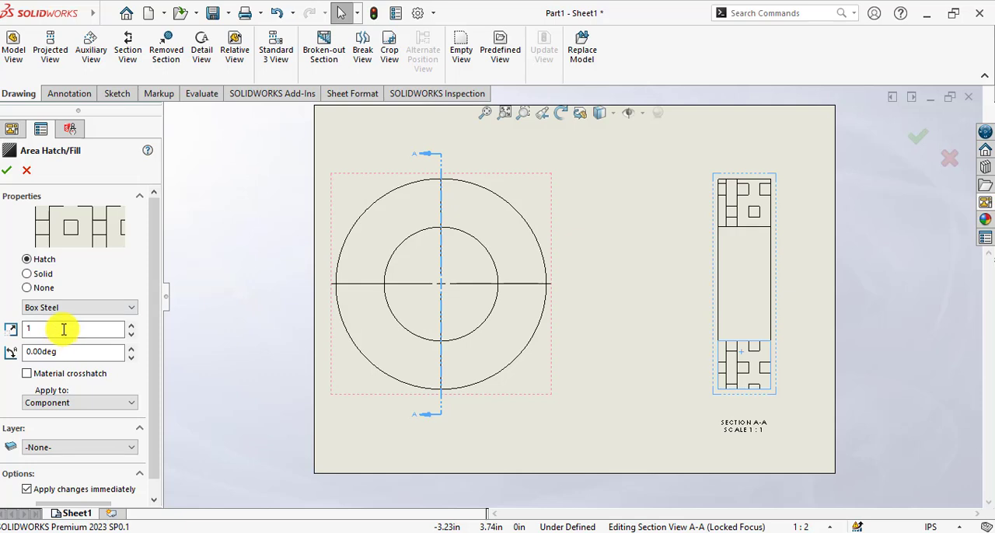
pyautogui.moveTo(78, 330)
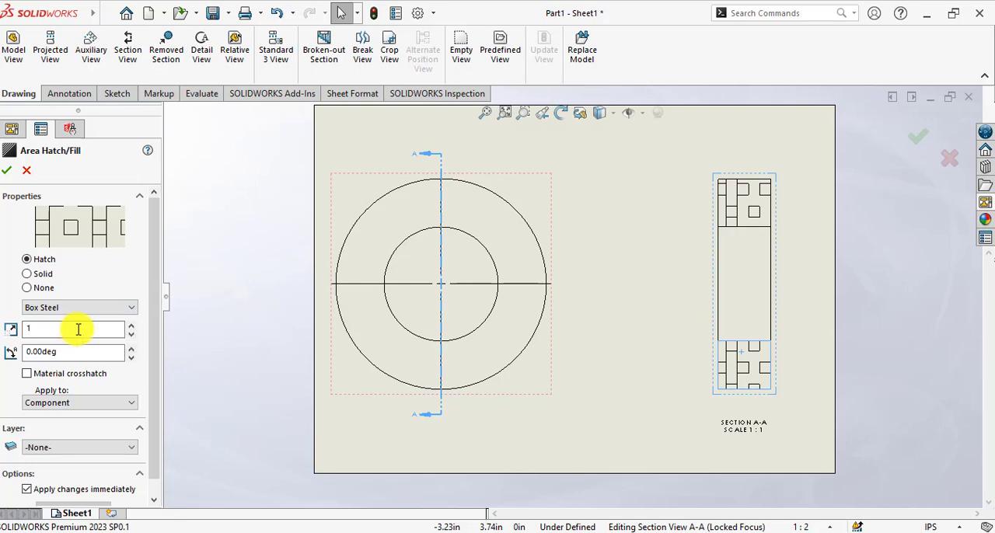
pyautogui.moveTo(78, 328)
pyautogui.write('0.25')
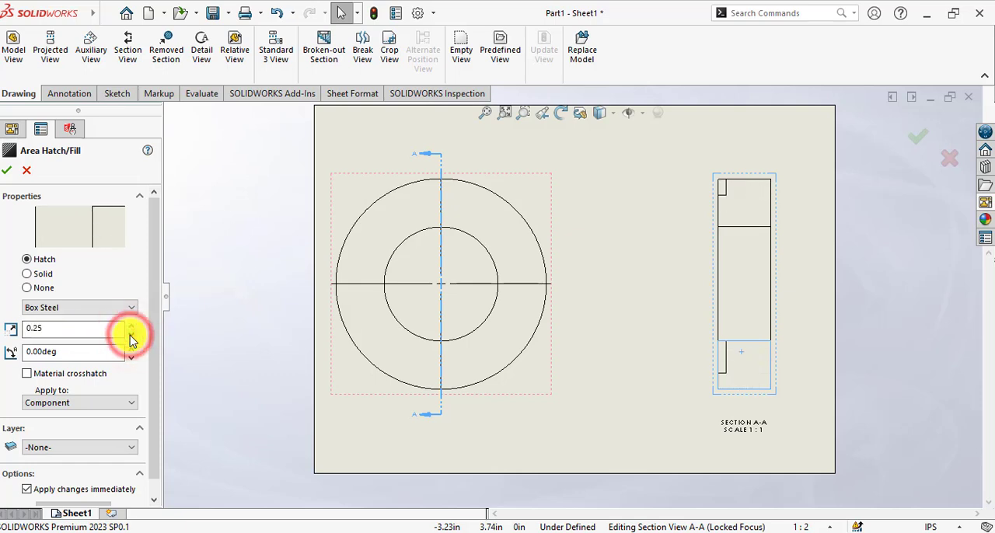
# Set the Box Steel hatch pattern scale to 4
pyautogui.click(130, 327)
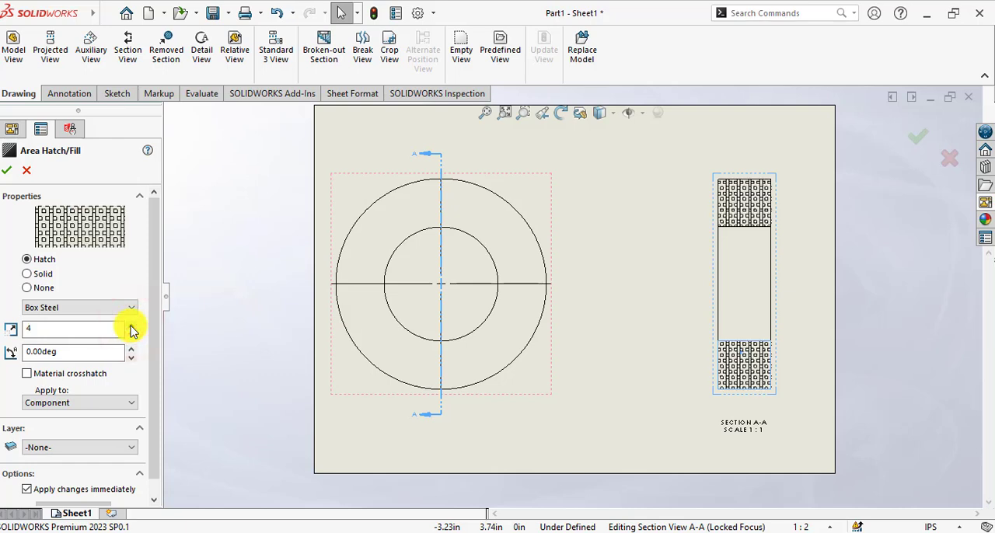
pyautogui.moveTo(778, 256)
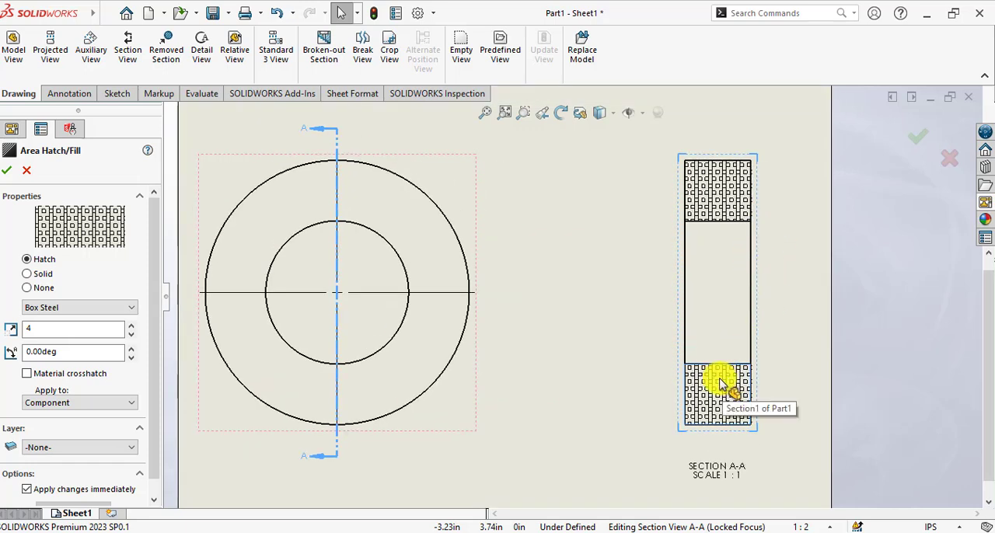
pyautogui.moveTo(712, 392)
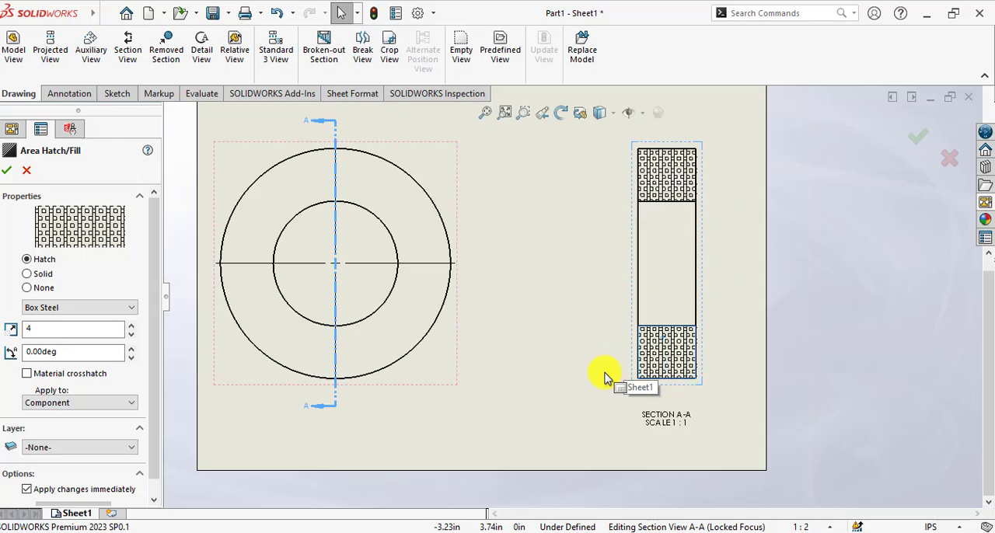
pyautogui.moveTo(605, 375)
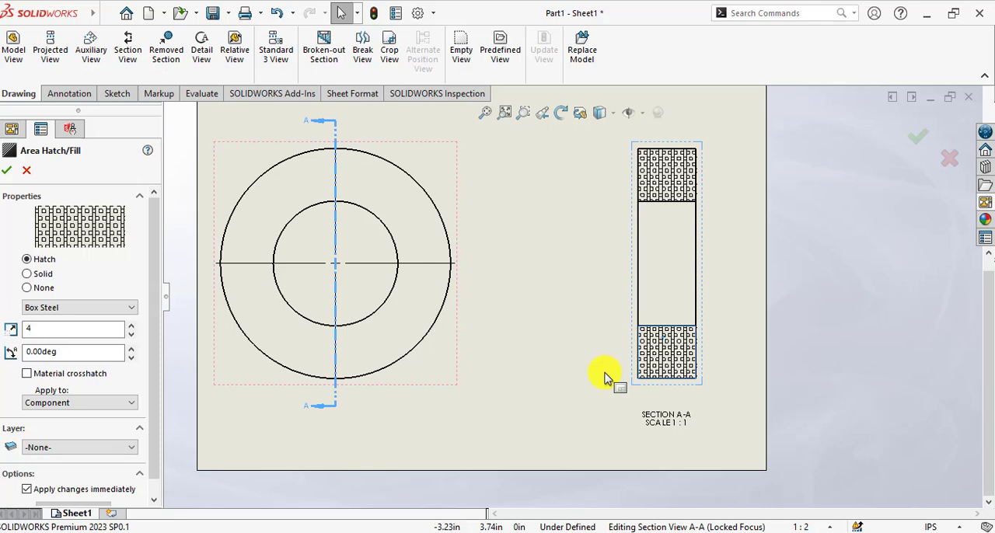
pyautogui.moveTo(618, 392)
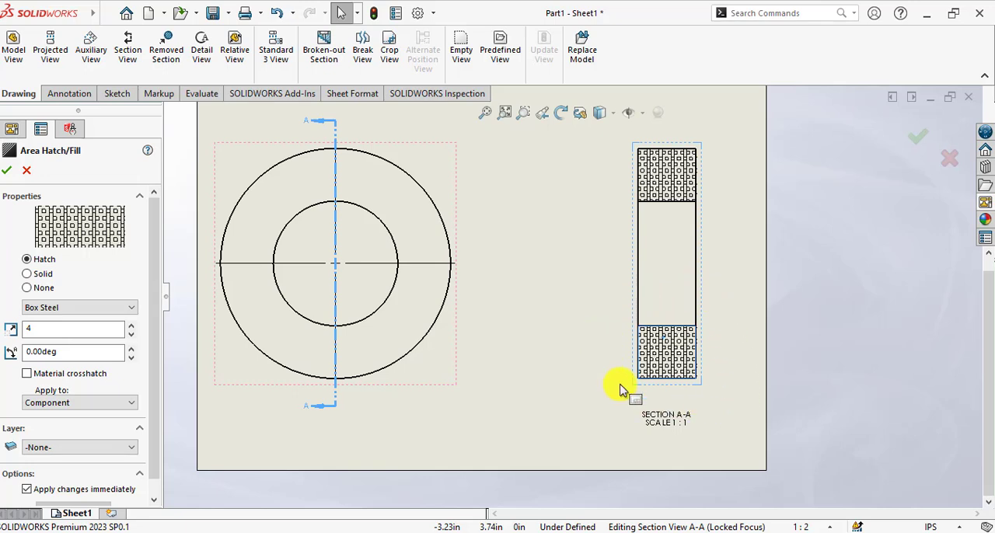
pyautogui.moveTo(676, 218)
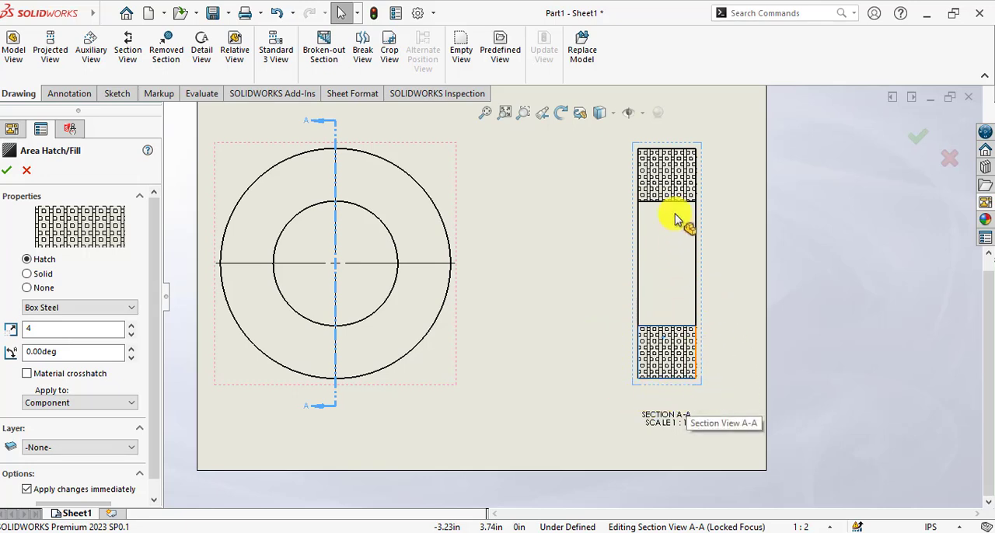
pyautogui.moveTo(641, 151)
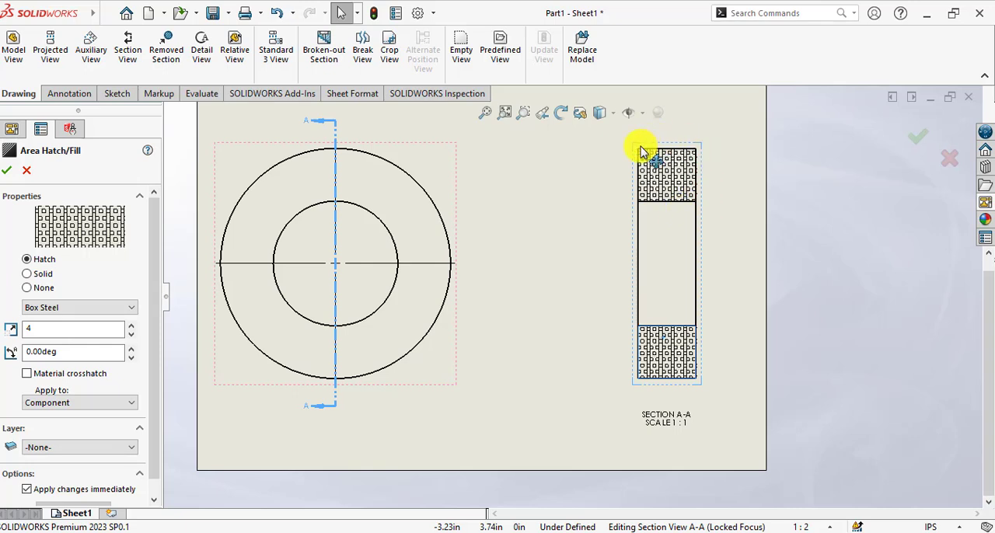
pyautogui.moveTo(603, 179)
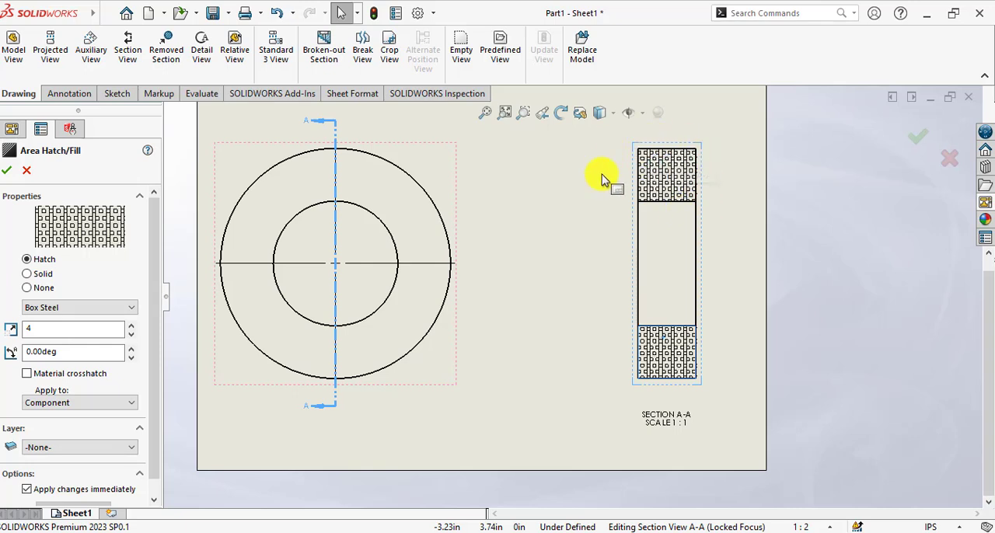
pyautogui.moveTo(590, 240)
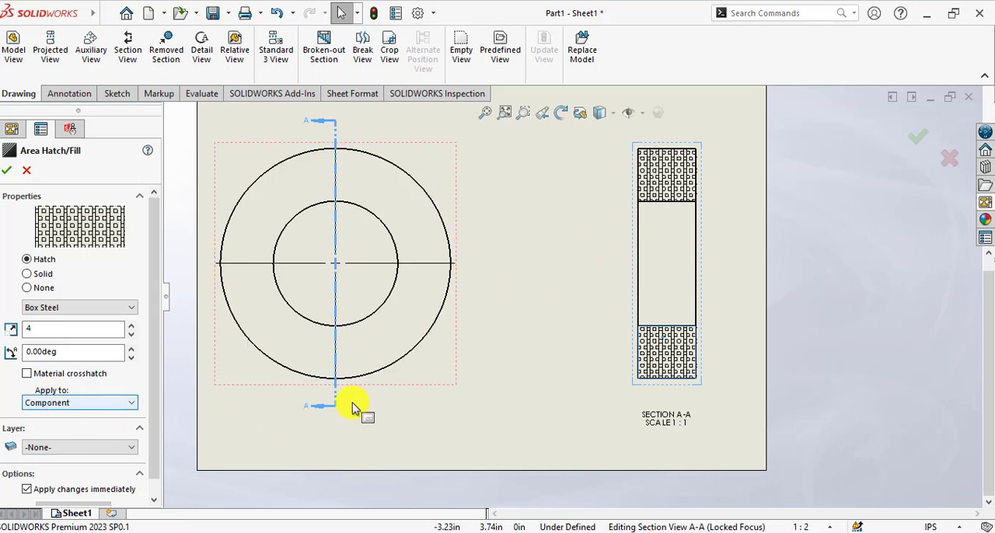
pyautogui.moveTo(549, 358)
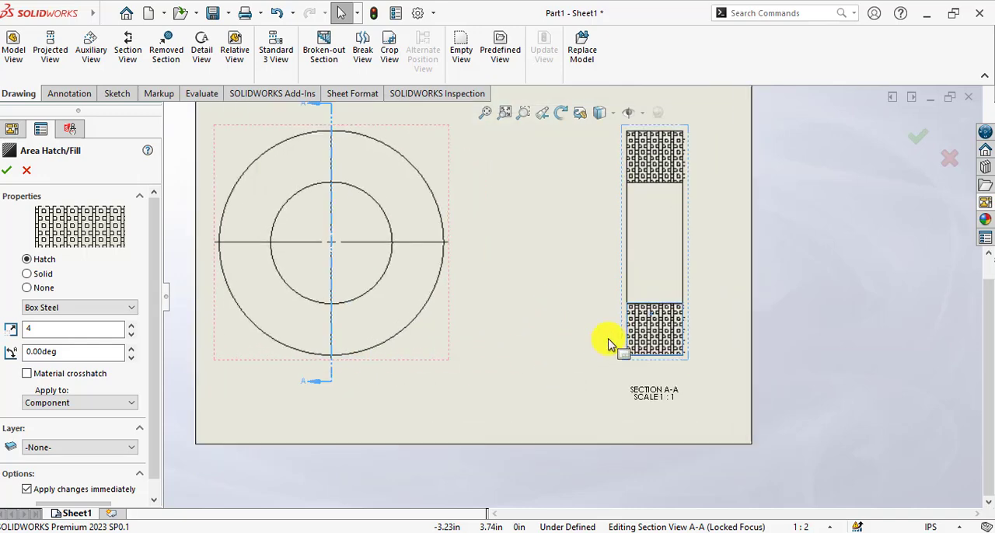
pyautogui.moveTo(652, 330)
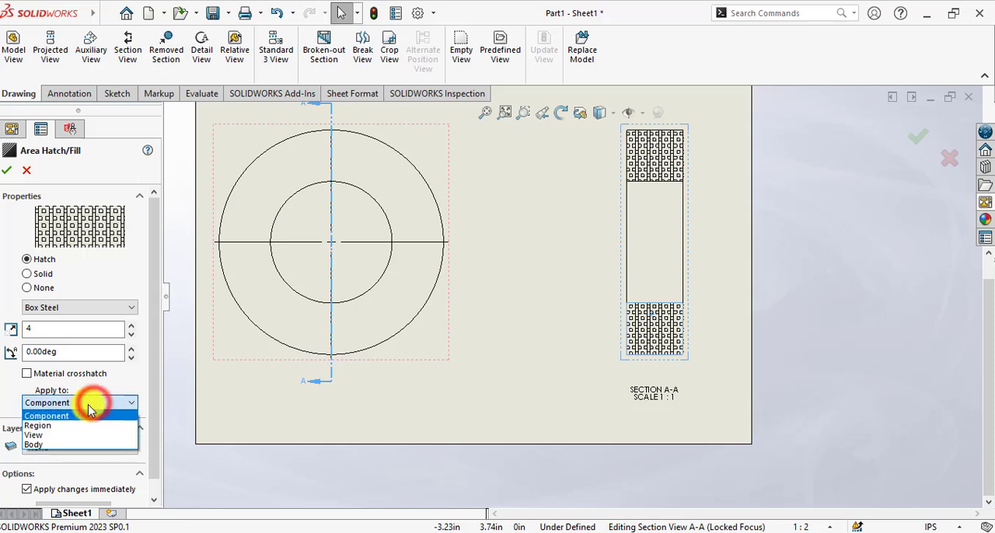
# Set hatch Apply to Region and pick a region in Section View A-A
pyautogui.click(37, 426)
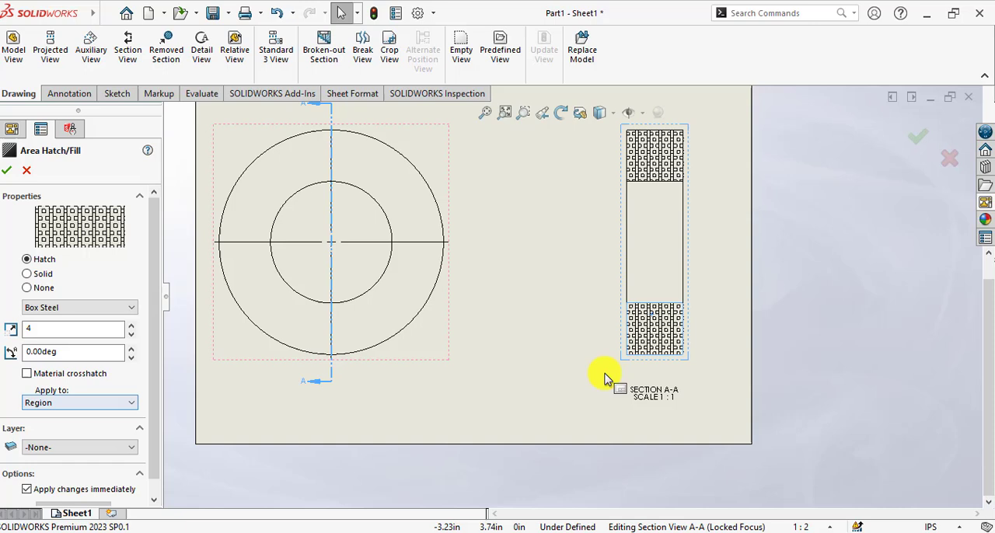
pyautogui.click(653, 326)
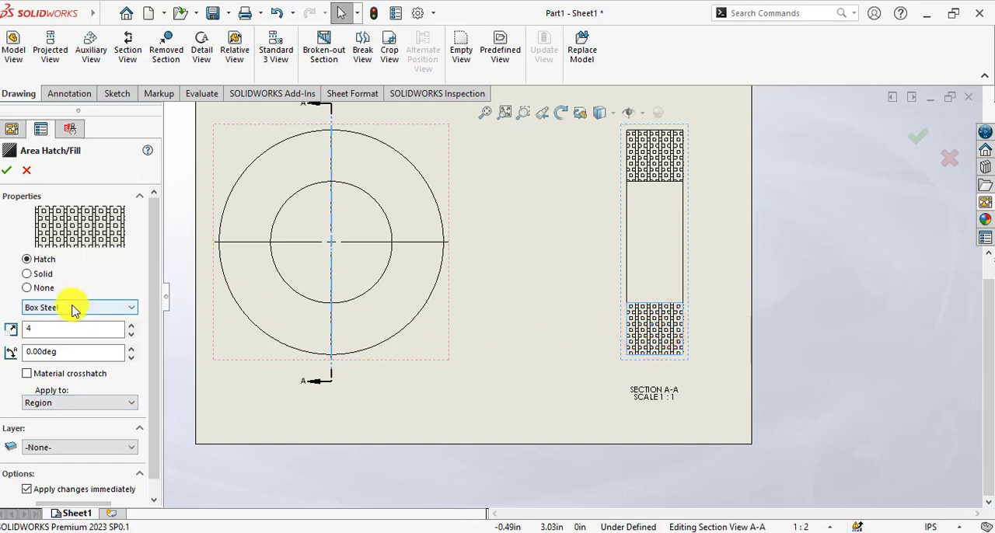
# Pick ANSI38 (Aluminum) from the hatch pattern list for the lower section region
pyautogui.click(80, 307)
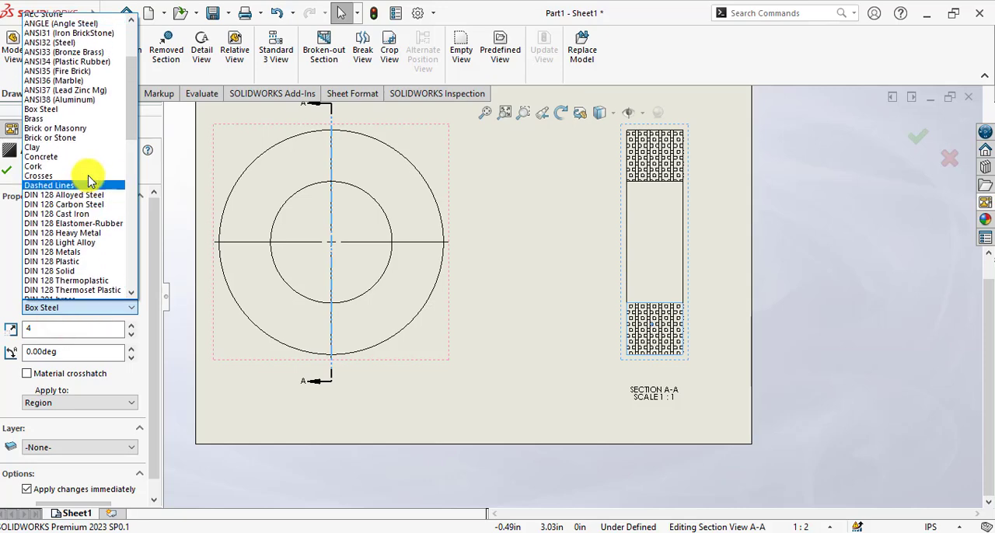
pyautogui.scroll(3)
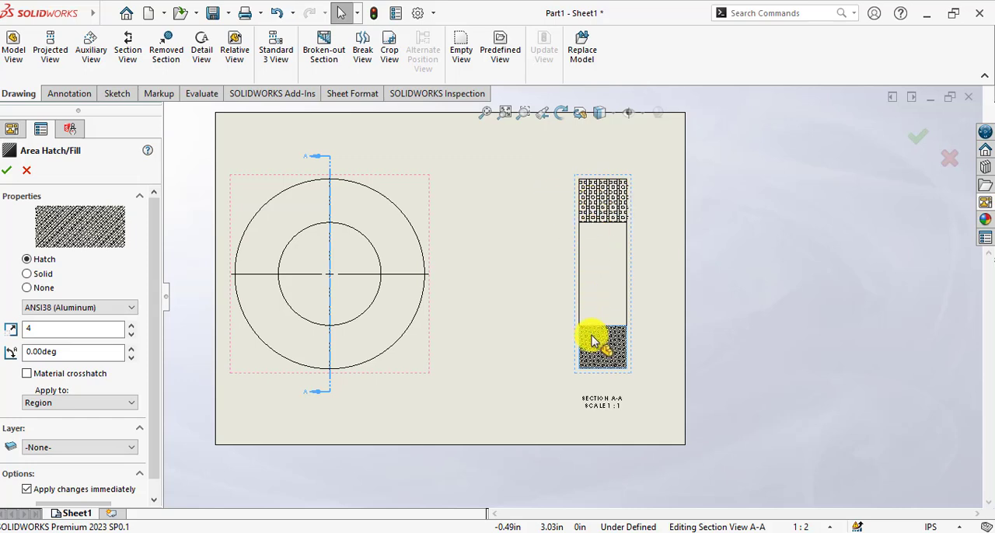
pyautogui.moveTo(598, 350)
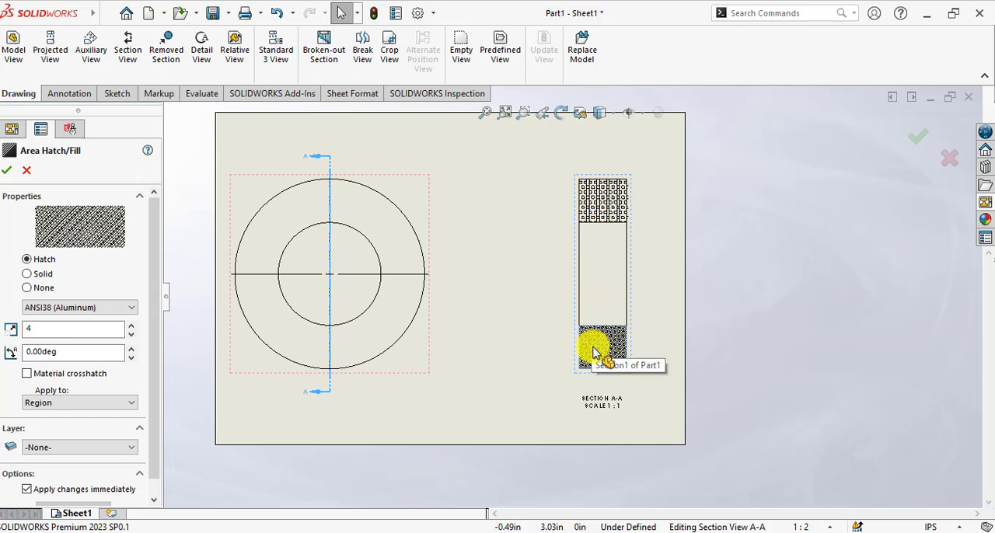